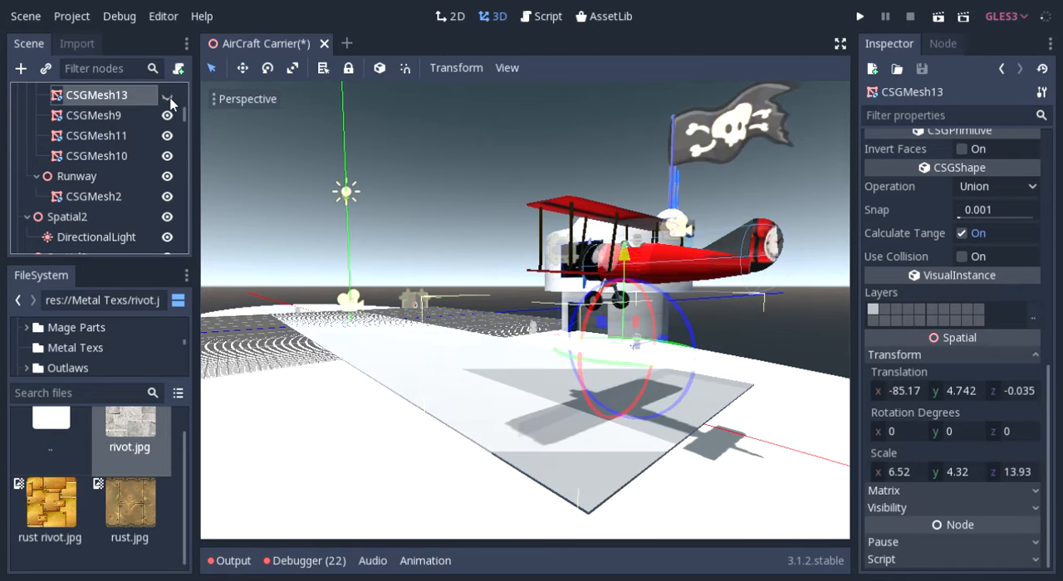
Step: Rename the CSGMesh13 node to 'Landing Area Collider'
double_click(96, 95)
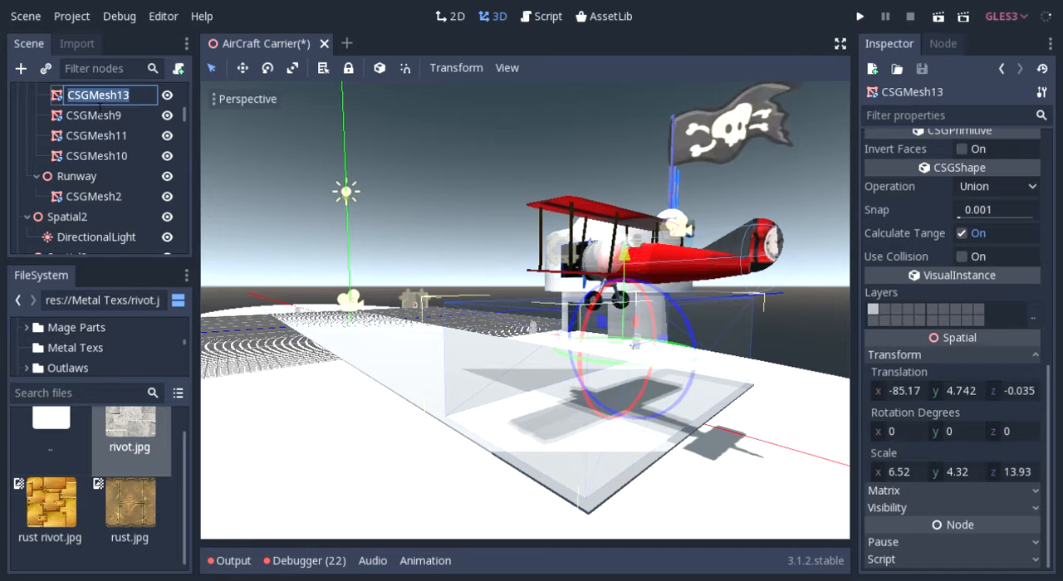
type("L")
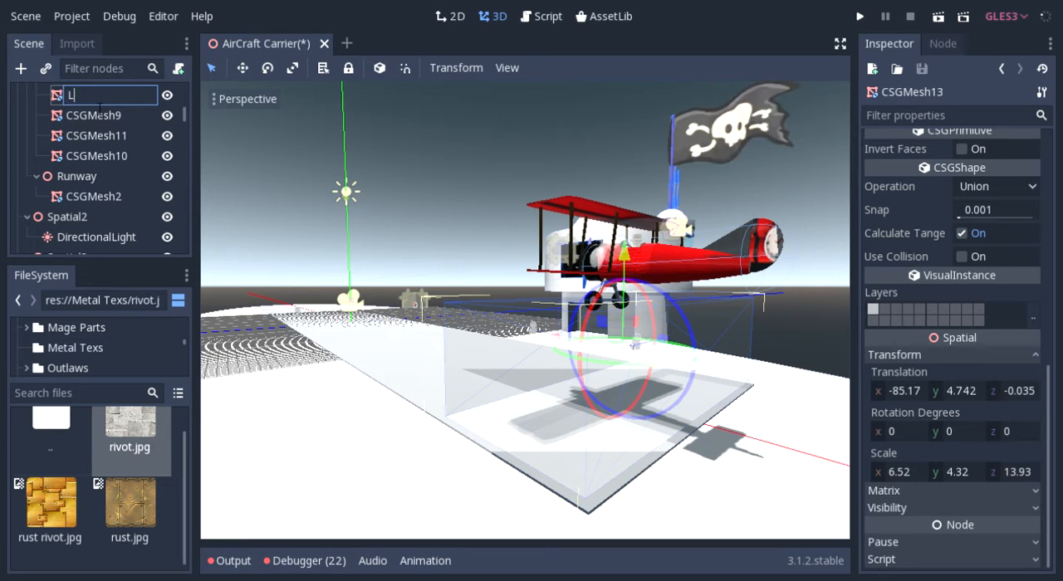
type("anding Area Coll")
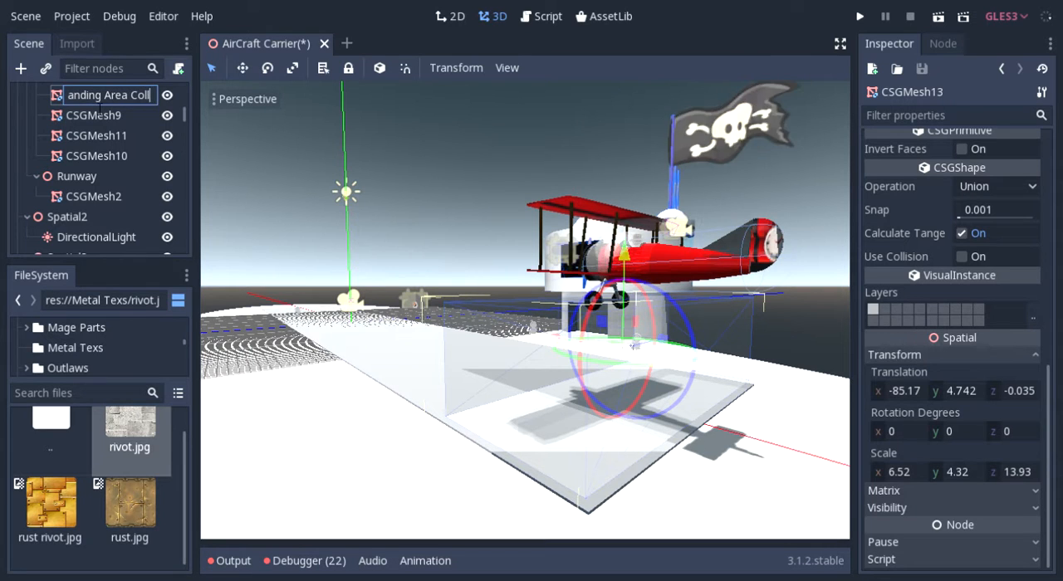
key("Enter")
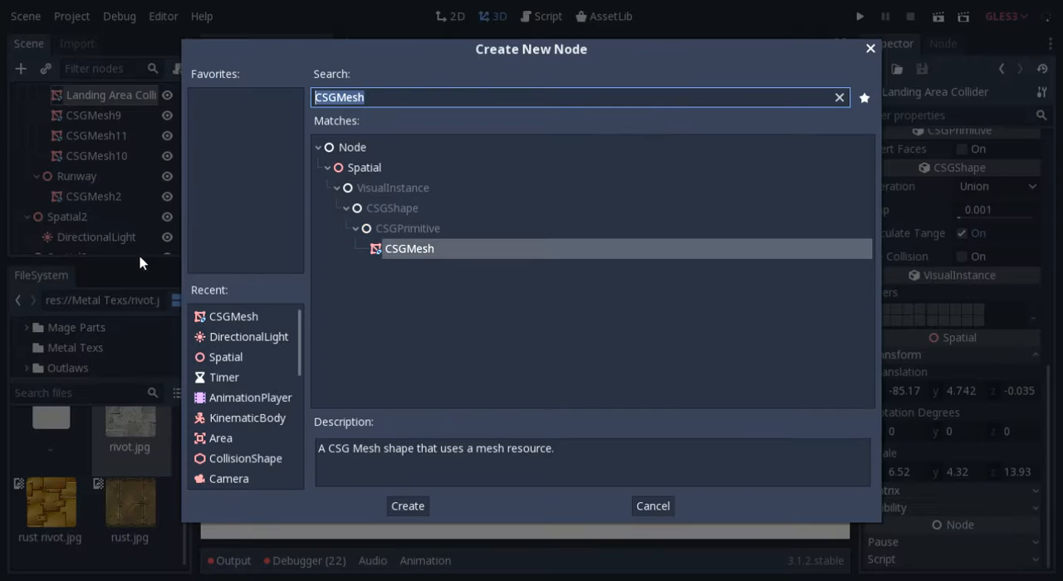
Step: Add an Area child to the collider, then a CollisionShape with a box shape under it
left_click(220, 437)
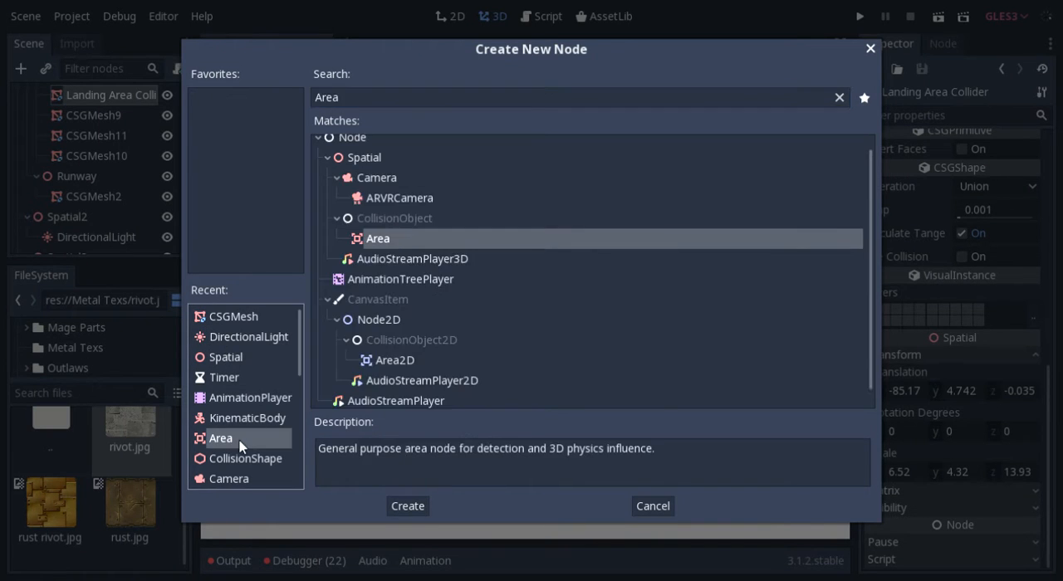
left_click(407, 505)
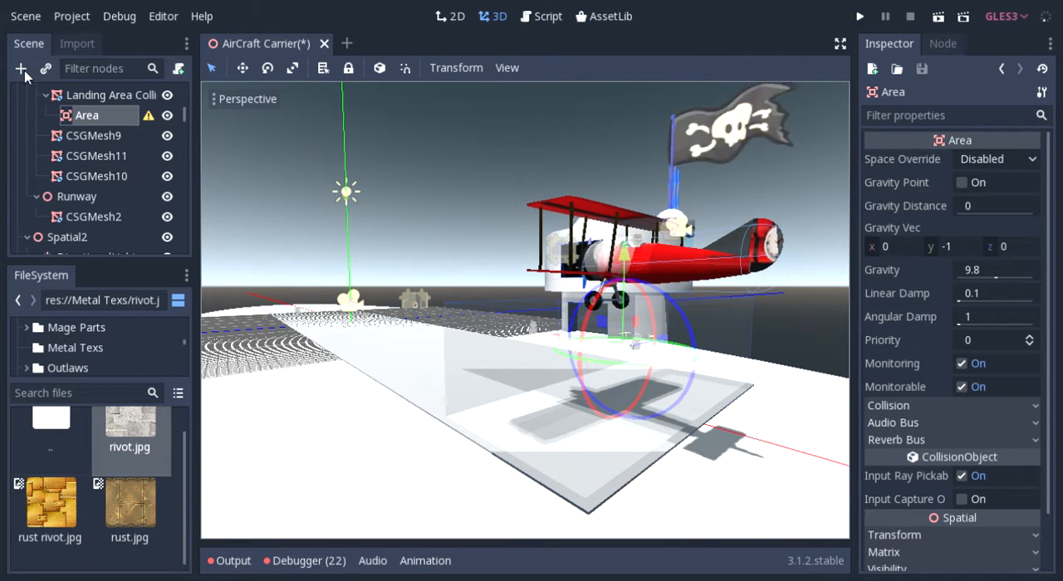
left_click(19, 68)
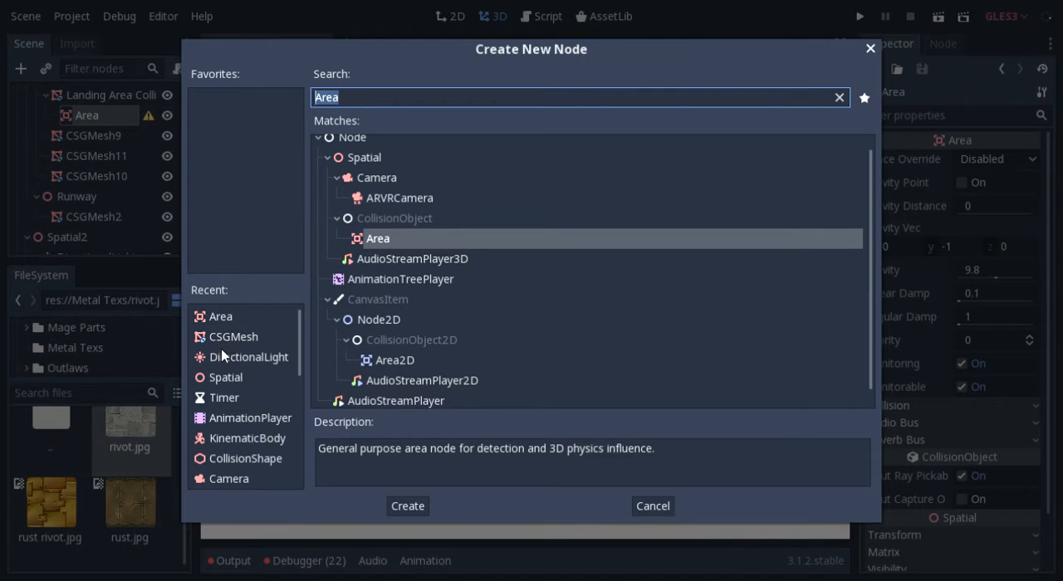
left_click(407, 505)
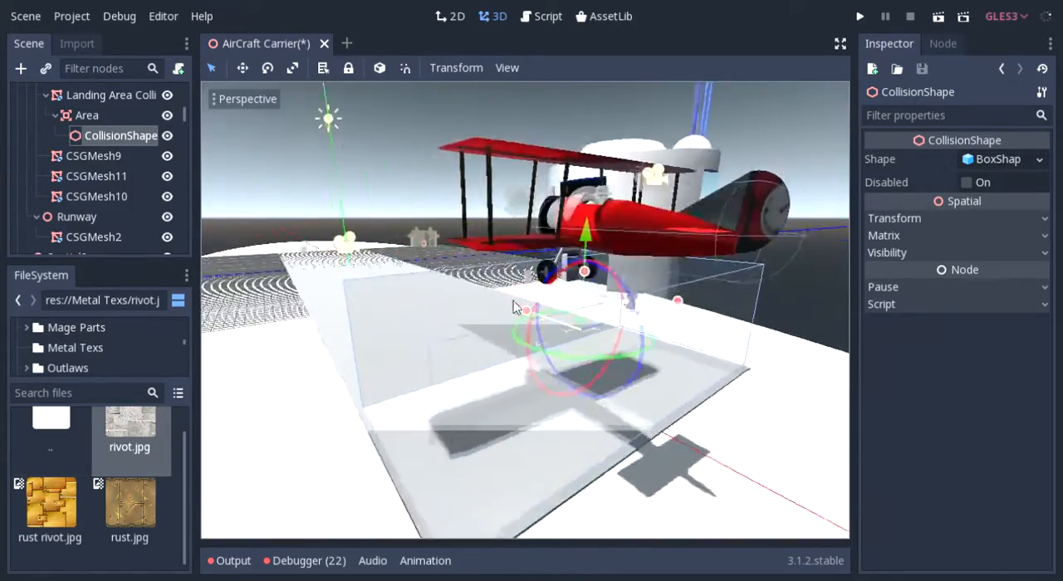
Step: Orbit the view and select the Landing Area Collider for editing
left_click_drag(514, 307, 357, 307)
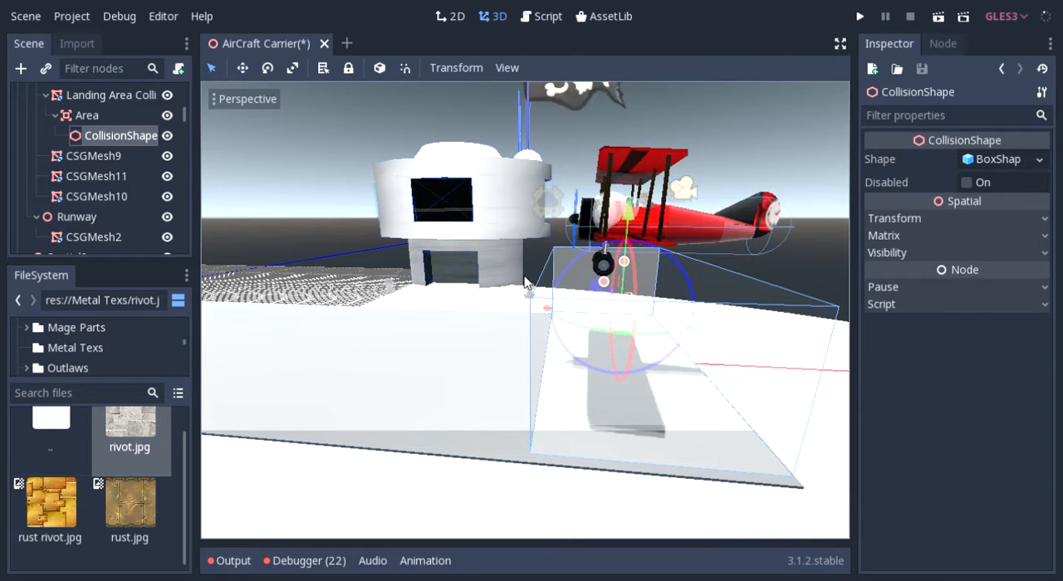
left_click(92, 94)
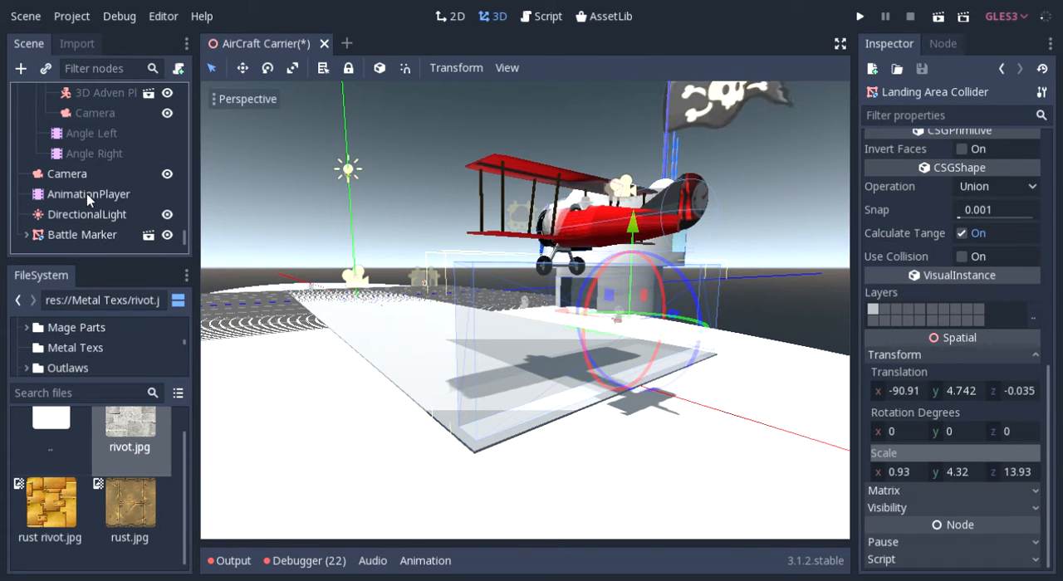
Step: Select the AnimationPlayer node to show the pl animation timeline
left_click(88, 193)
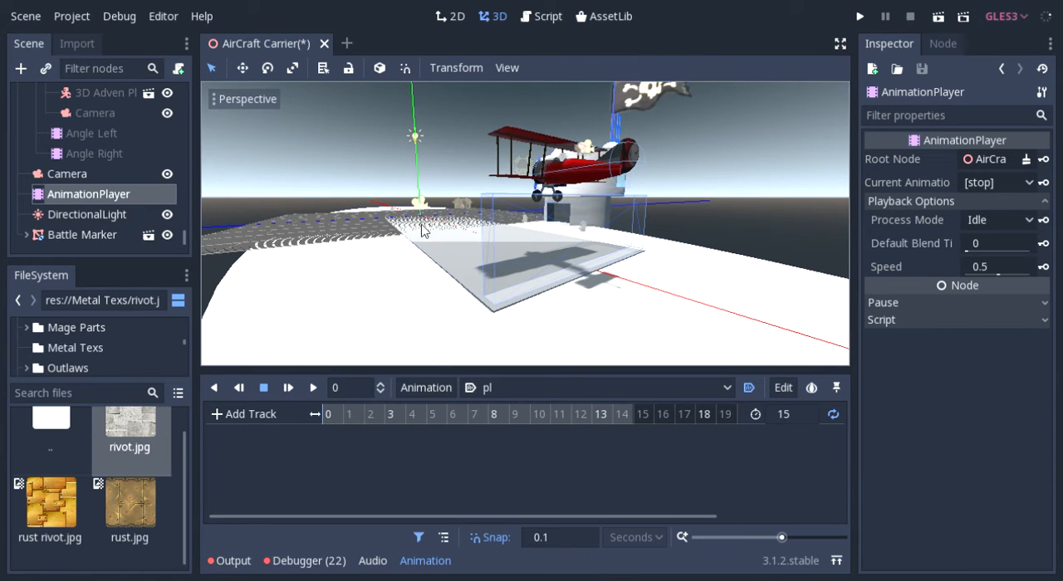
mouse_move(415, 166)
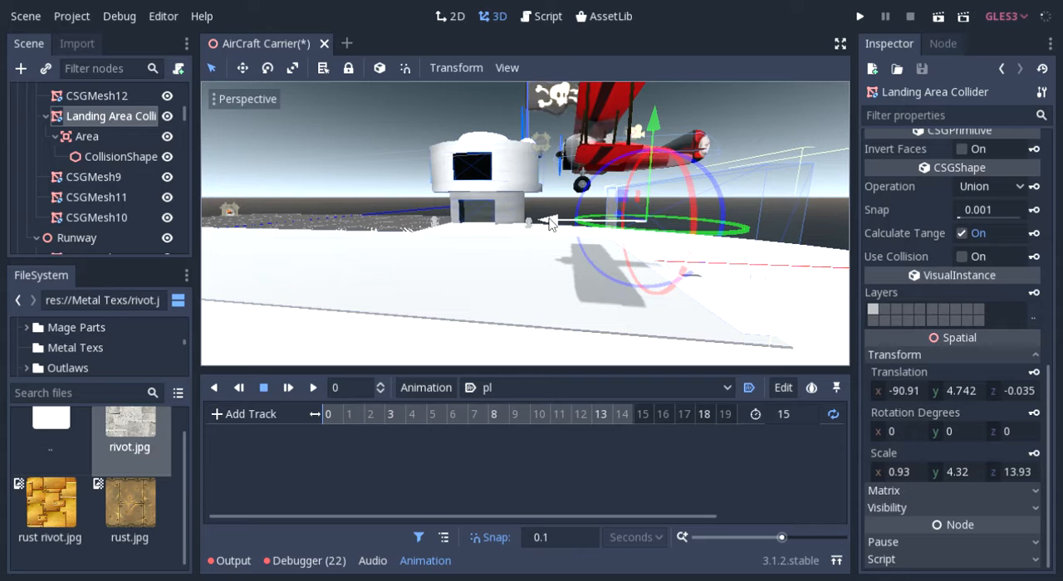
Step: Move the collider to x -100.8, y 12.56 and set its z scale to 6.62
left_click_drag(548, 220, 606, 218)
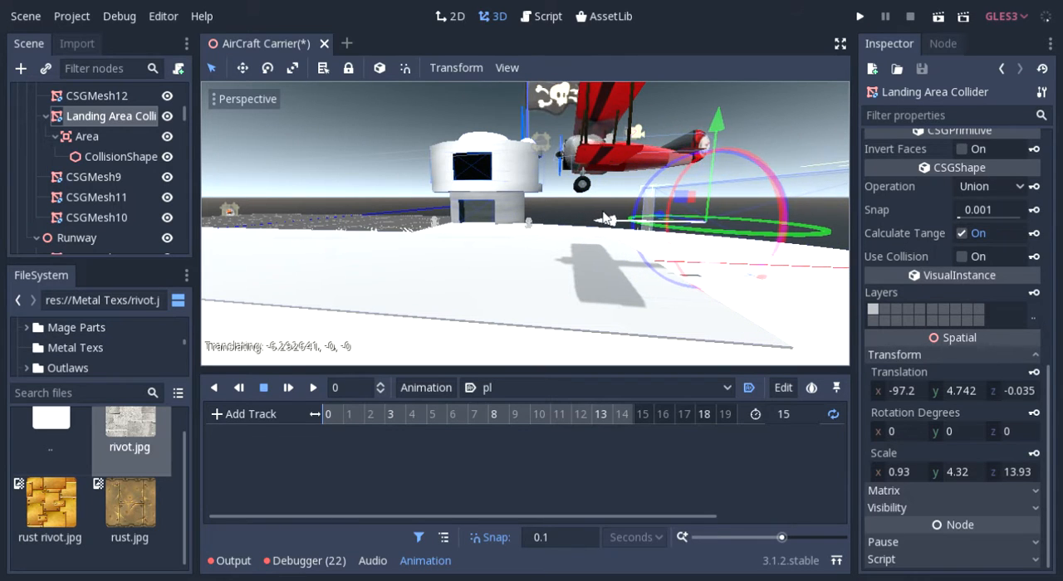
left_click_drag(606, 218, 530, 218)
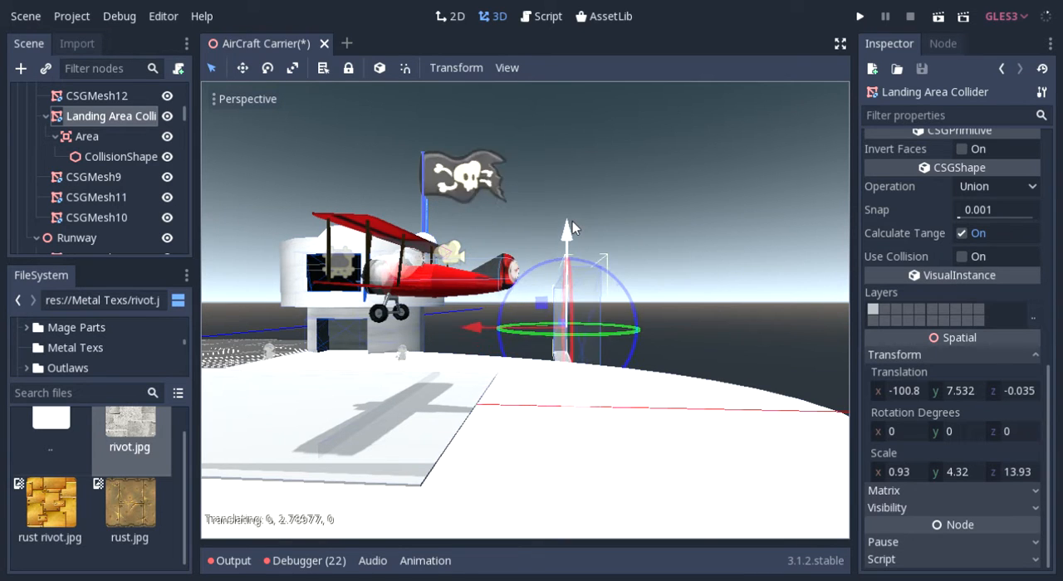
left_click_drag(568, 241, 569, 187)
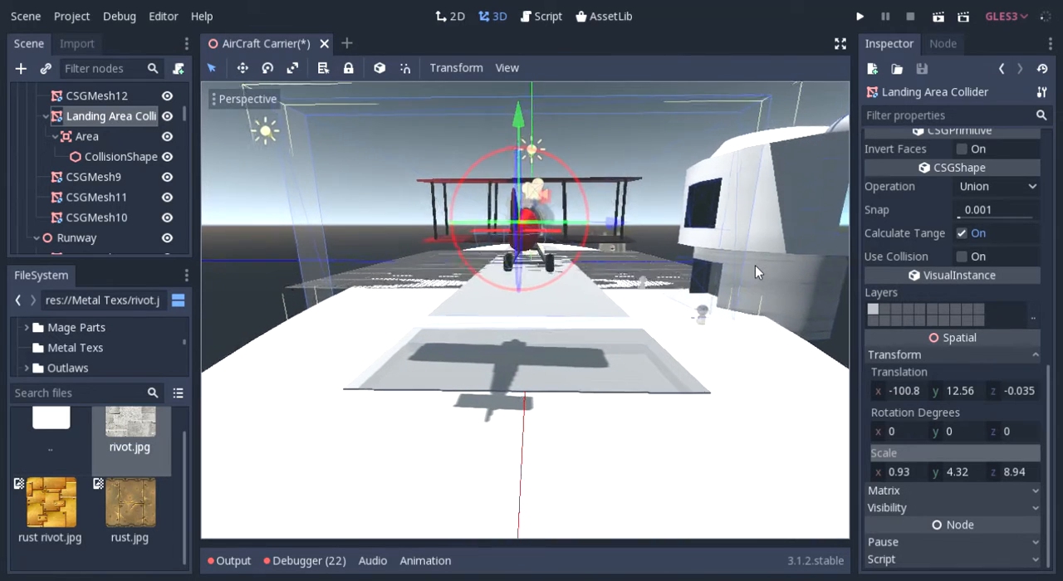
left_click(1014, 472)
type("6.62")
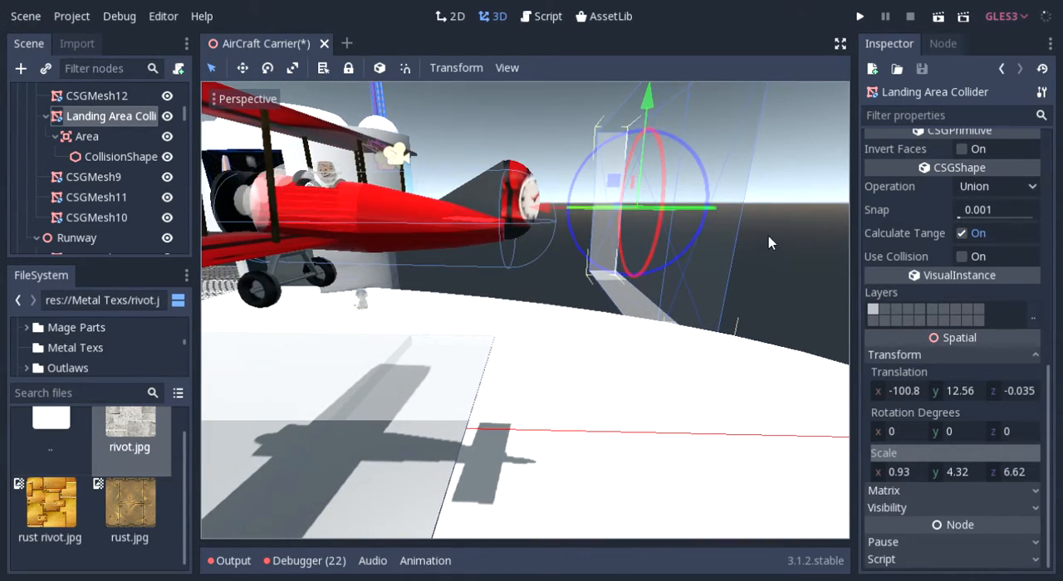
left_click_drag(768, 243, 656, 232)
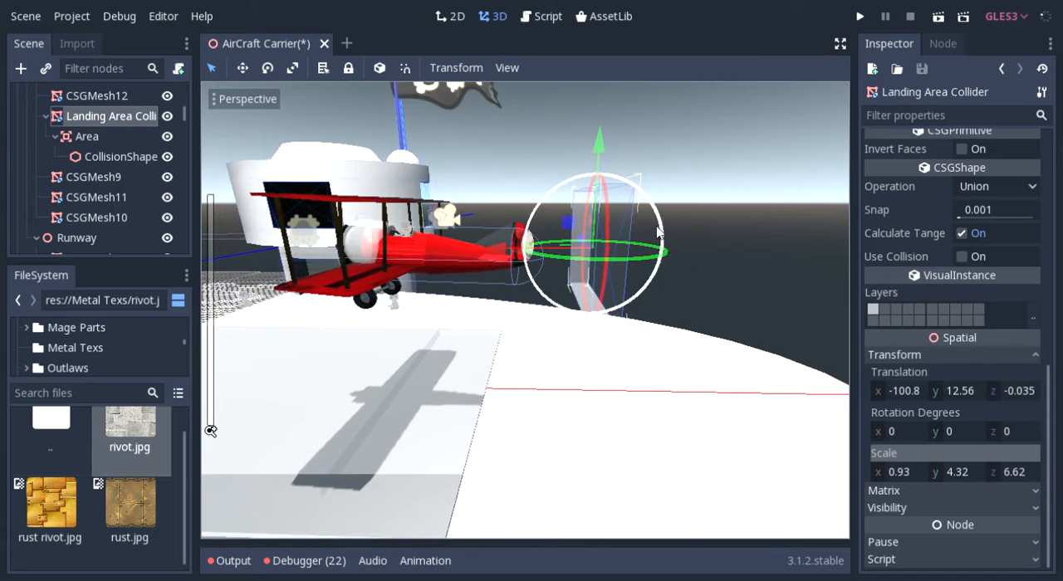
left_click_drag(656, 233, 531, 298)
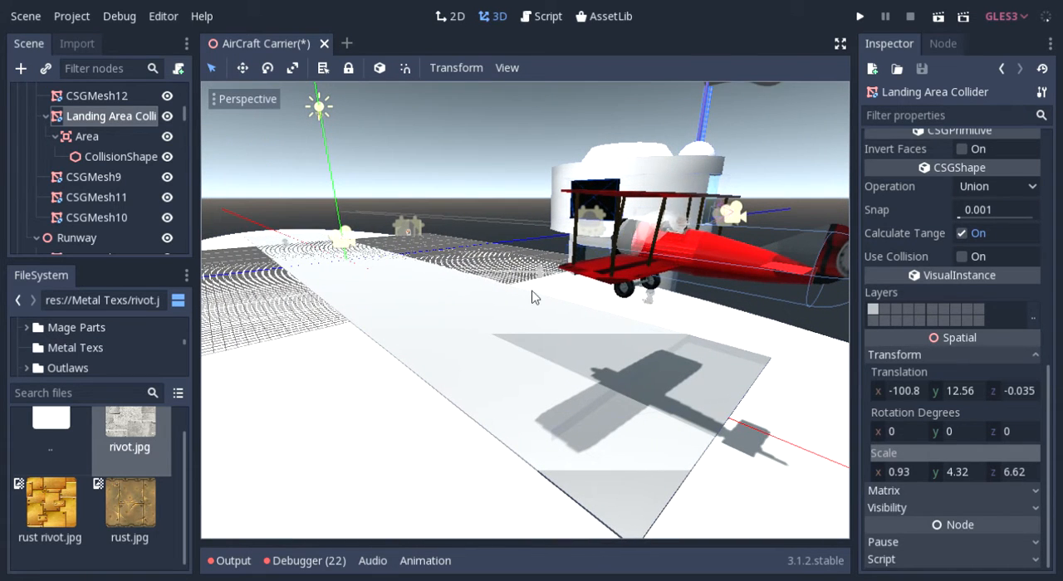
scroll("down", 3)
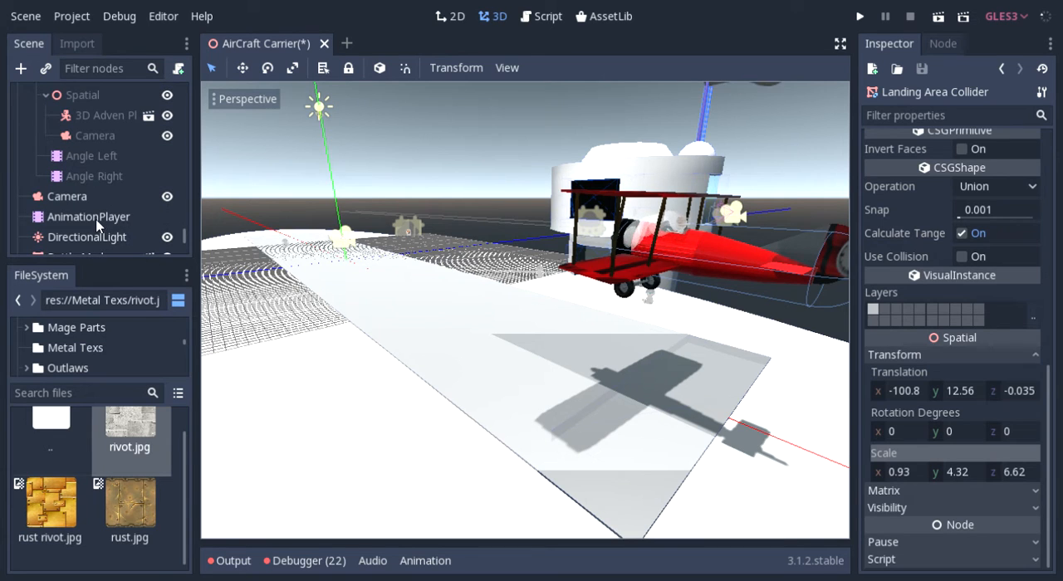
Step: Play the pl animation, stop it, then replay from start to its end at 15
left_click(88, 216)
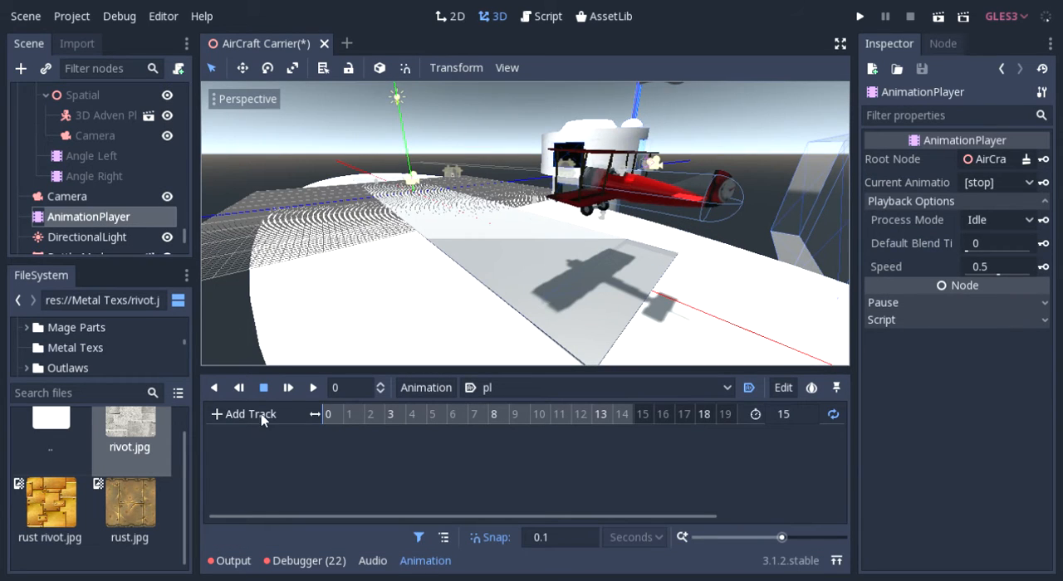
mouse_move(833, 419)
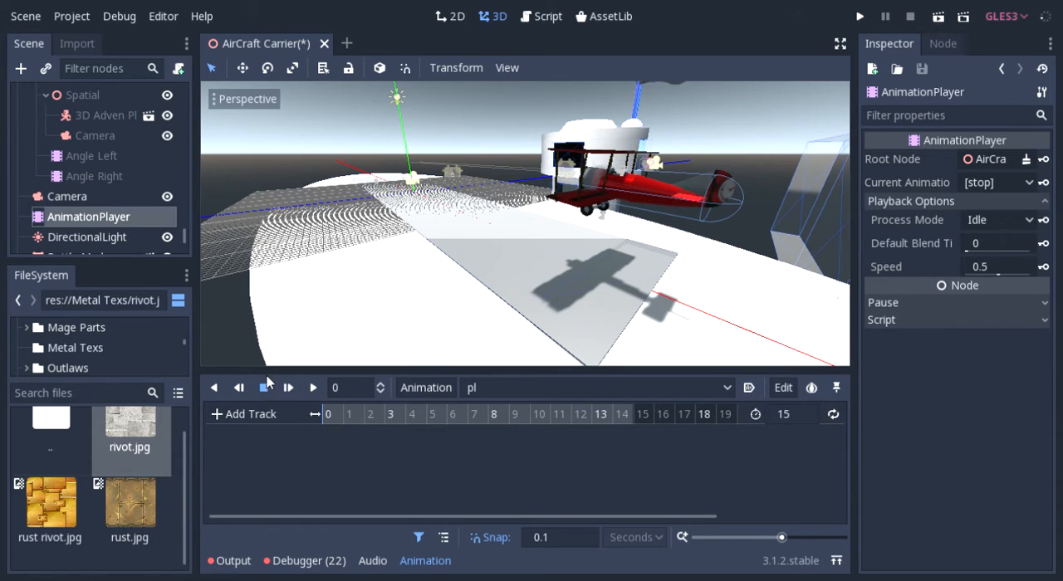
left_click(313, 388)
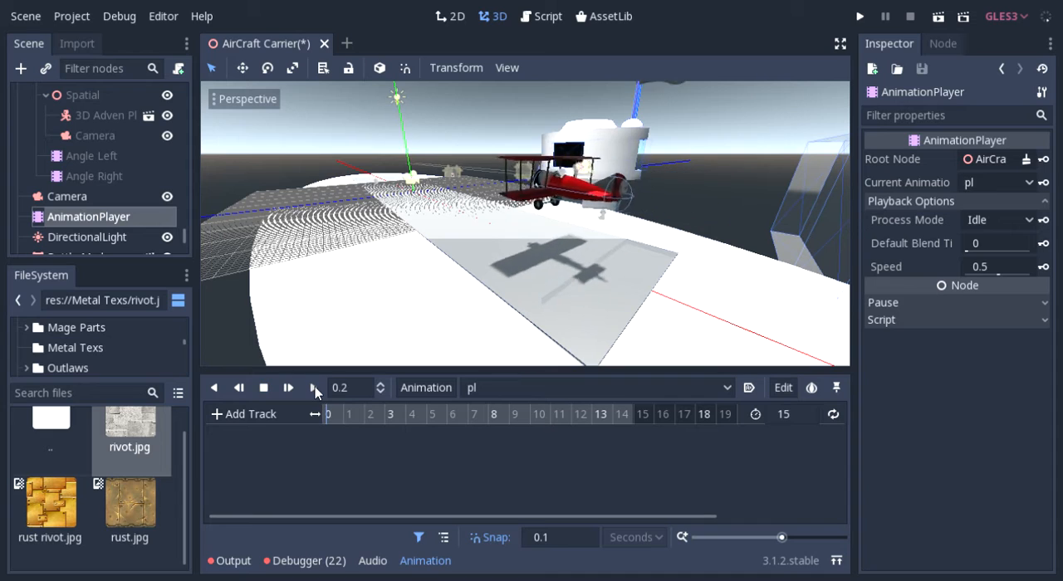
left_click(313, 387)
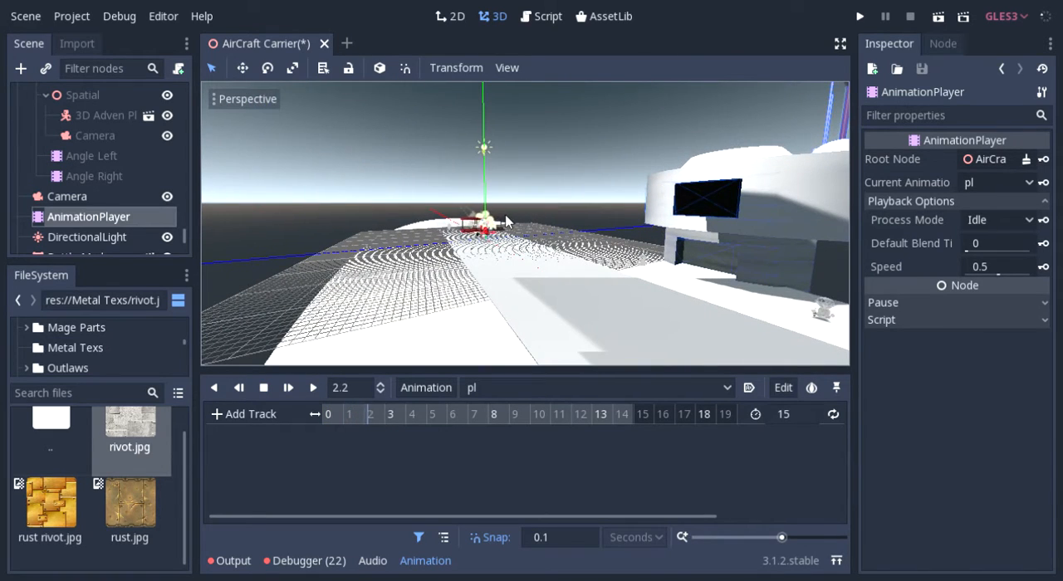
left_click(263, 388)
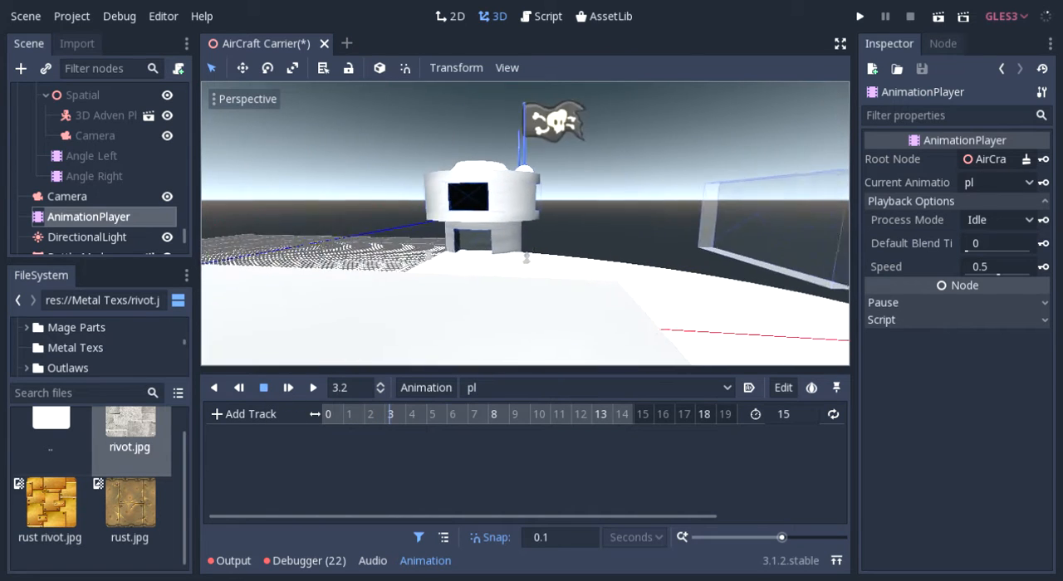
left_click(288, 387)
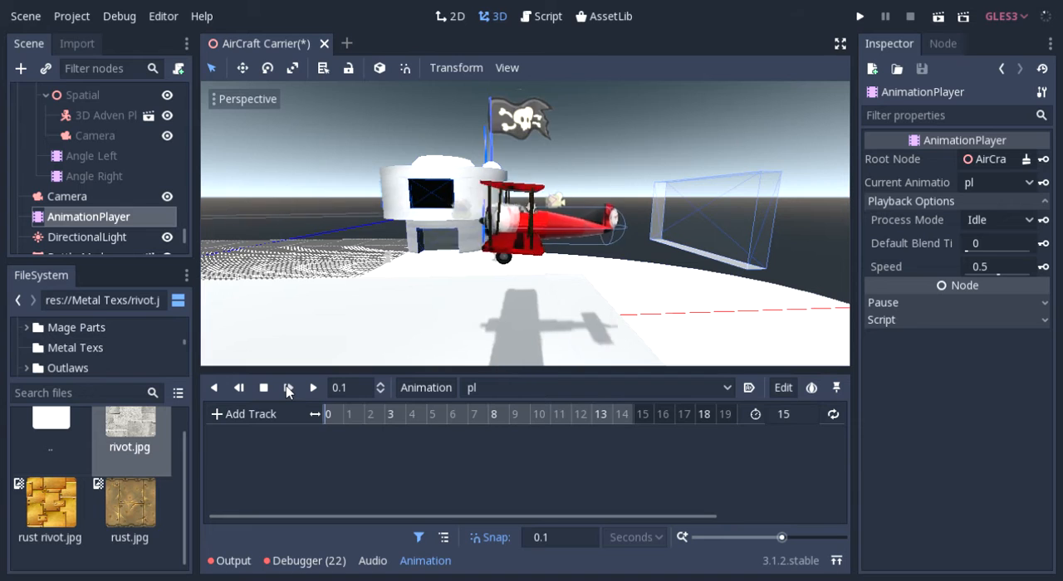
left_click(288, 387)
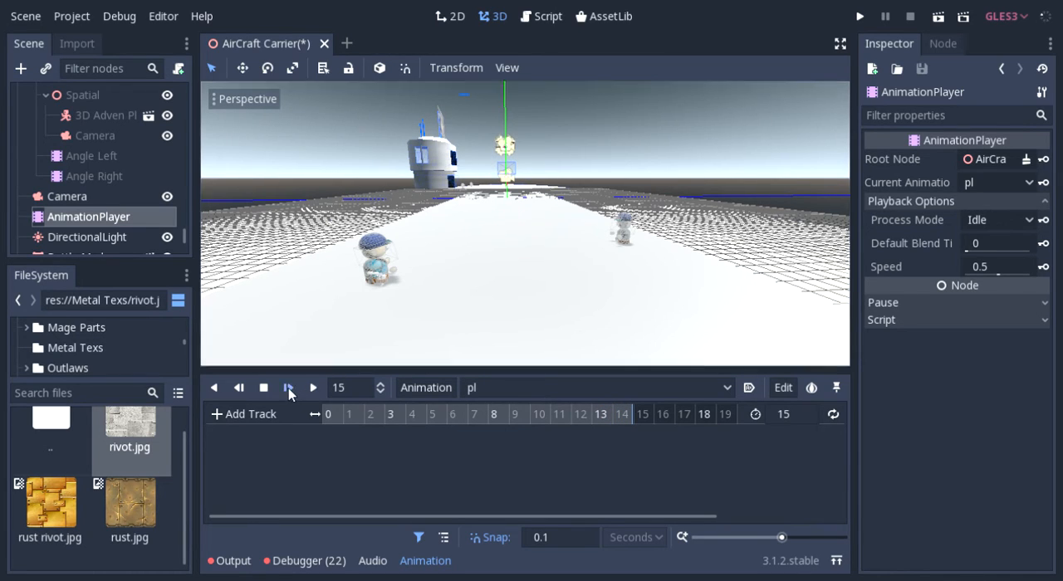
Step: Replay pl from the start in a fullscreen viewport, orbiting to watch the plane land
left_click(288, 388)
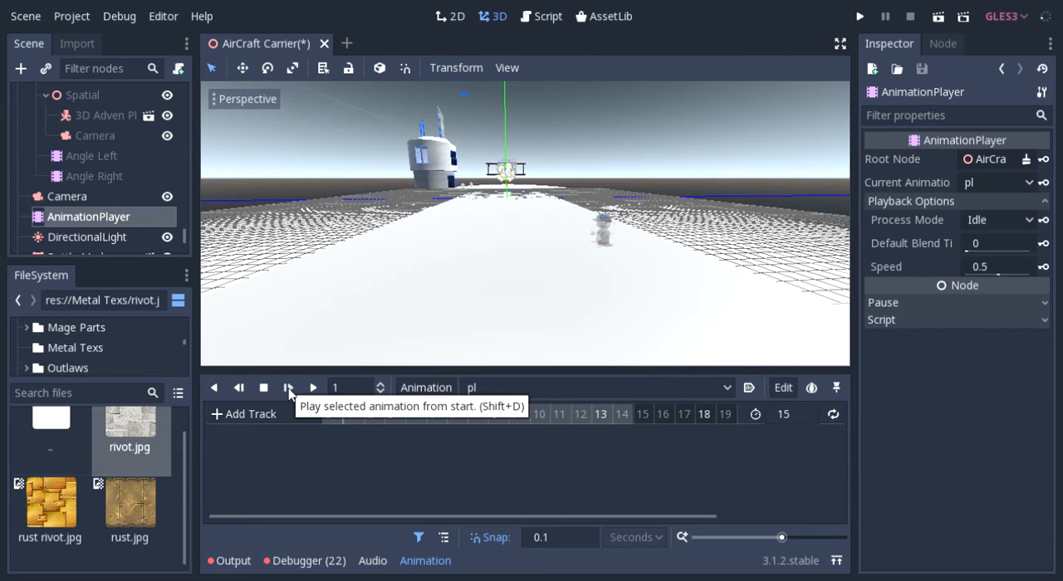
left_click(288, 387)
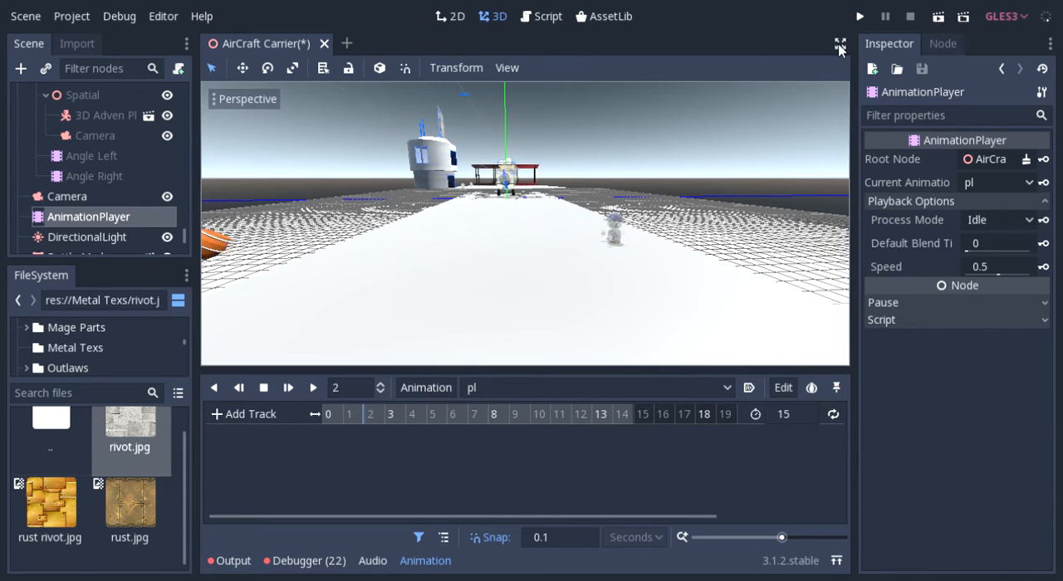
left_click(832, 49)
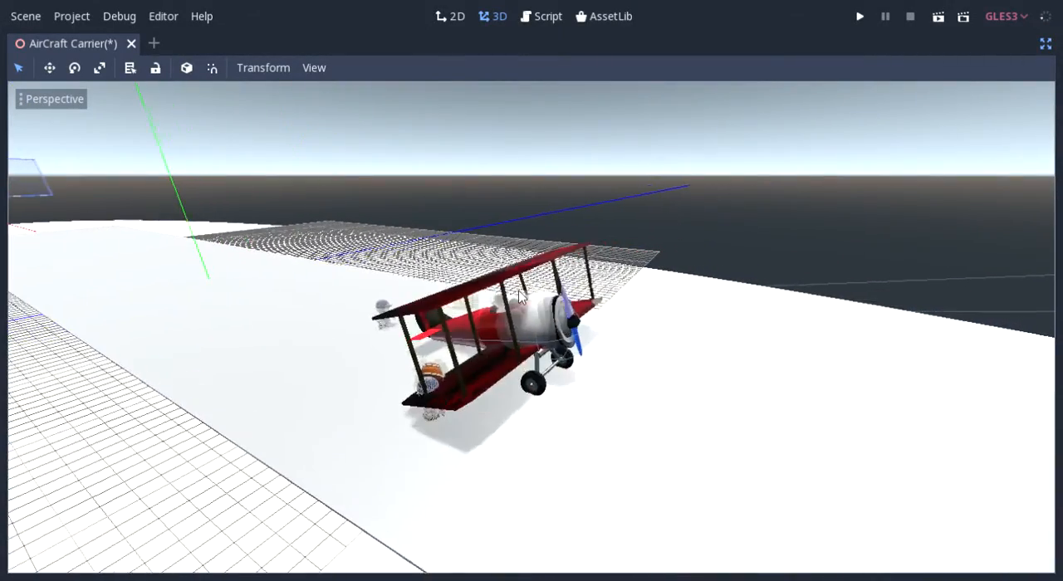
left_click_drag(519, 295, 283, 288)
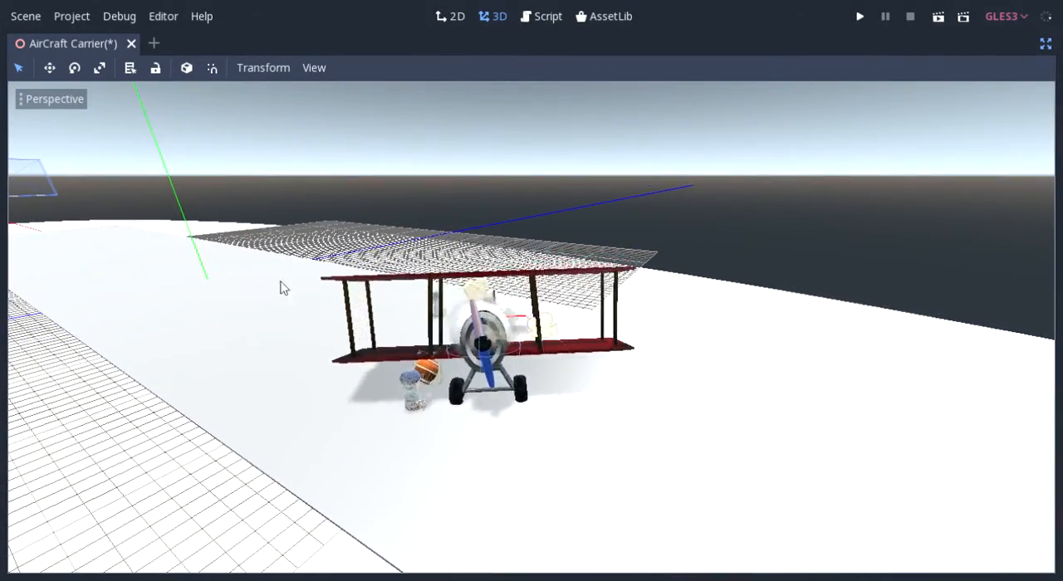
left_click_drag(282, 286, 322, 286)
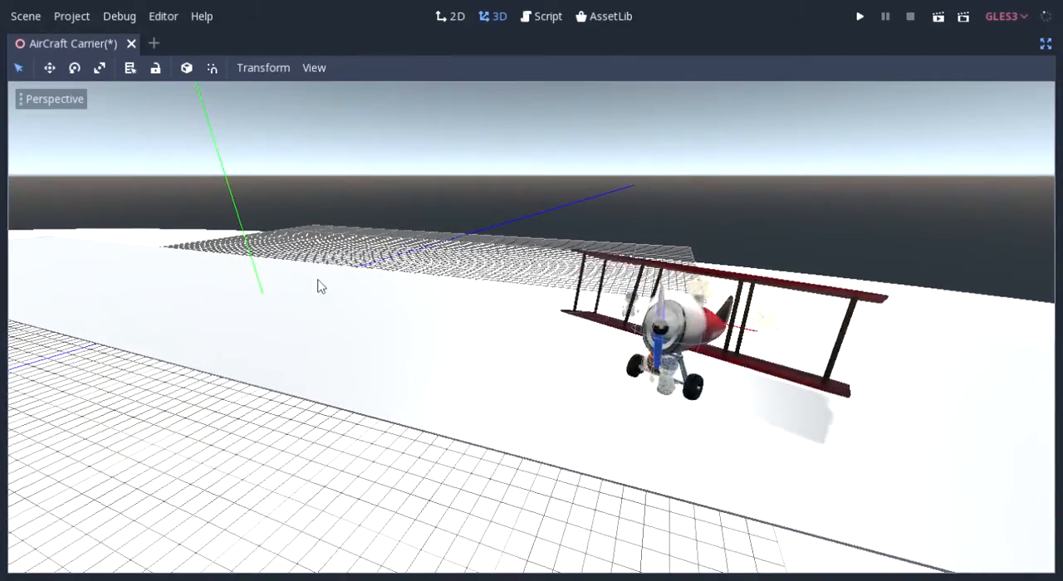